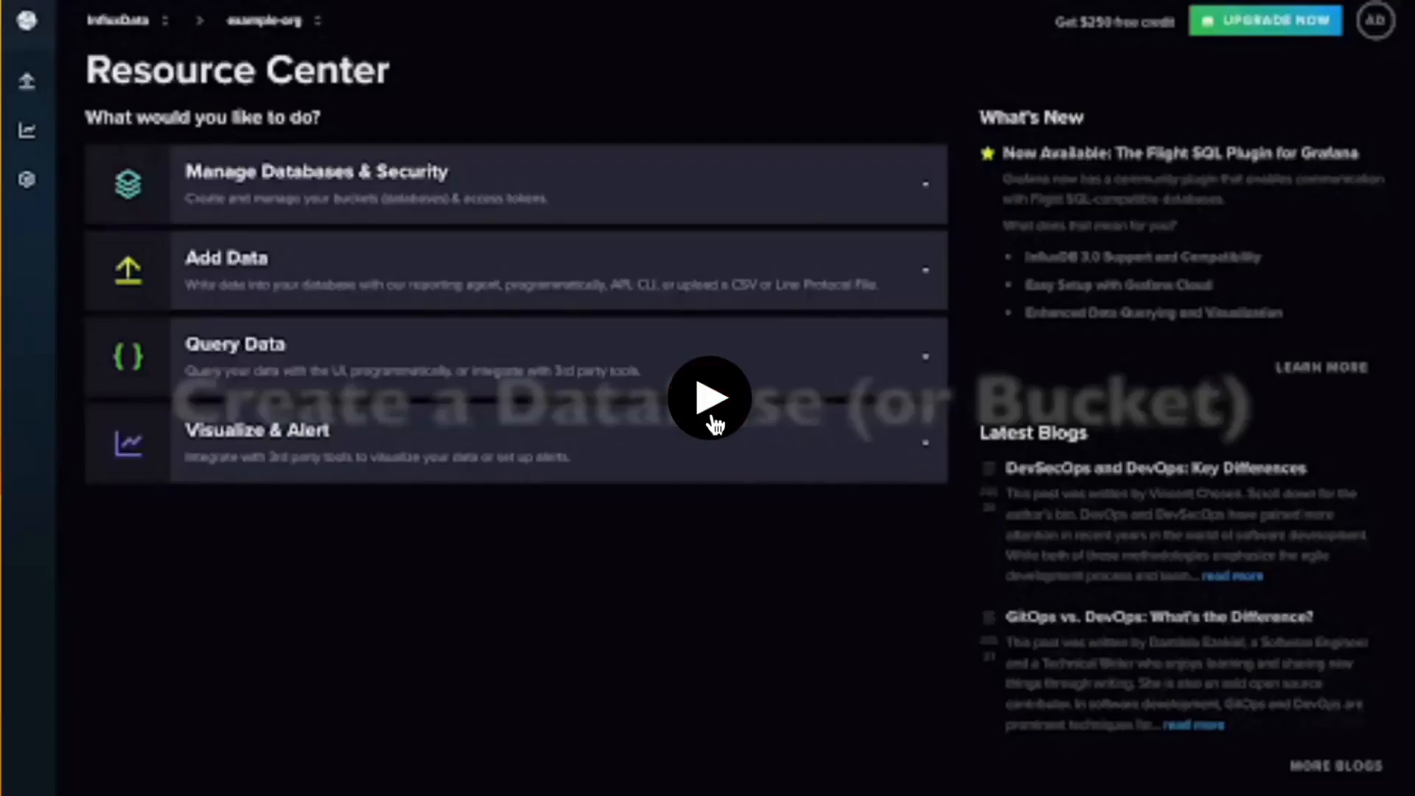
- Reveal the Load Data flyout listing Sources, Buckets, Telegraf and API Tokens
left_click(709, 400)
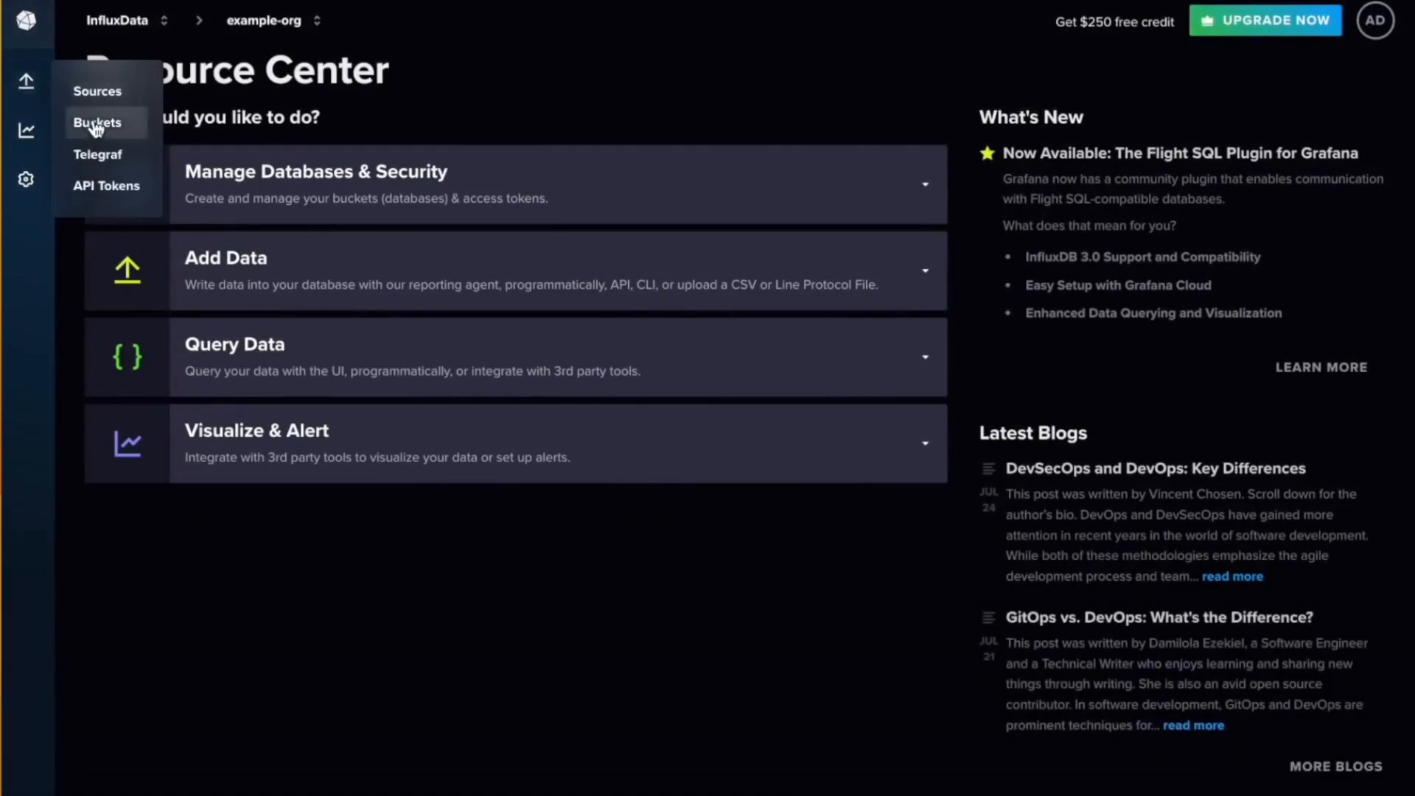
- Create a bucket named 'mybucket' with the default 30-day retention from the Buckets page
left_click(98, 123)
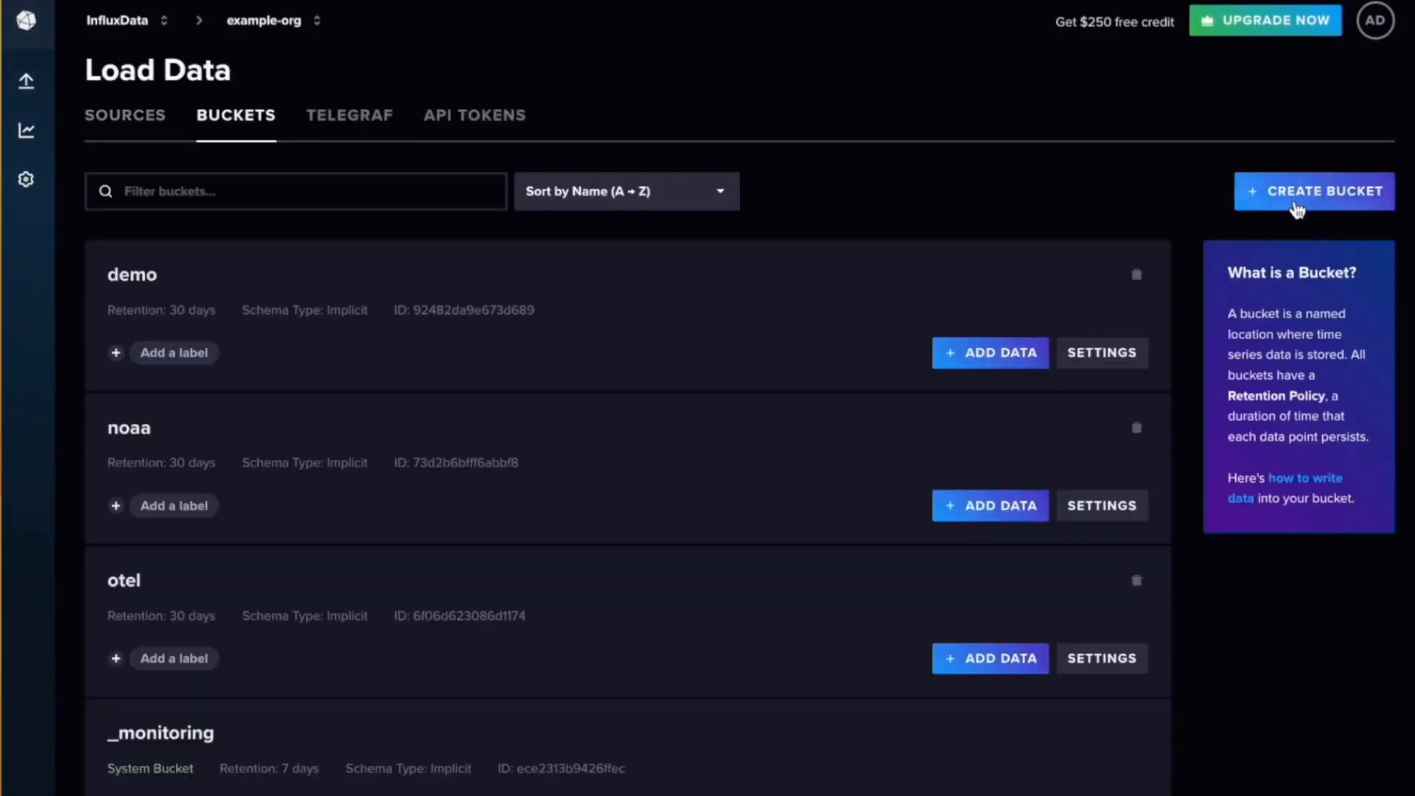
left_click(1314, 190)
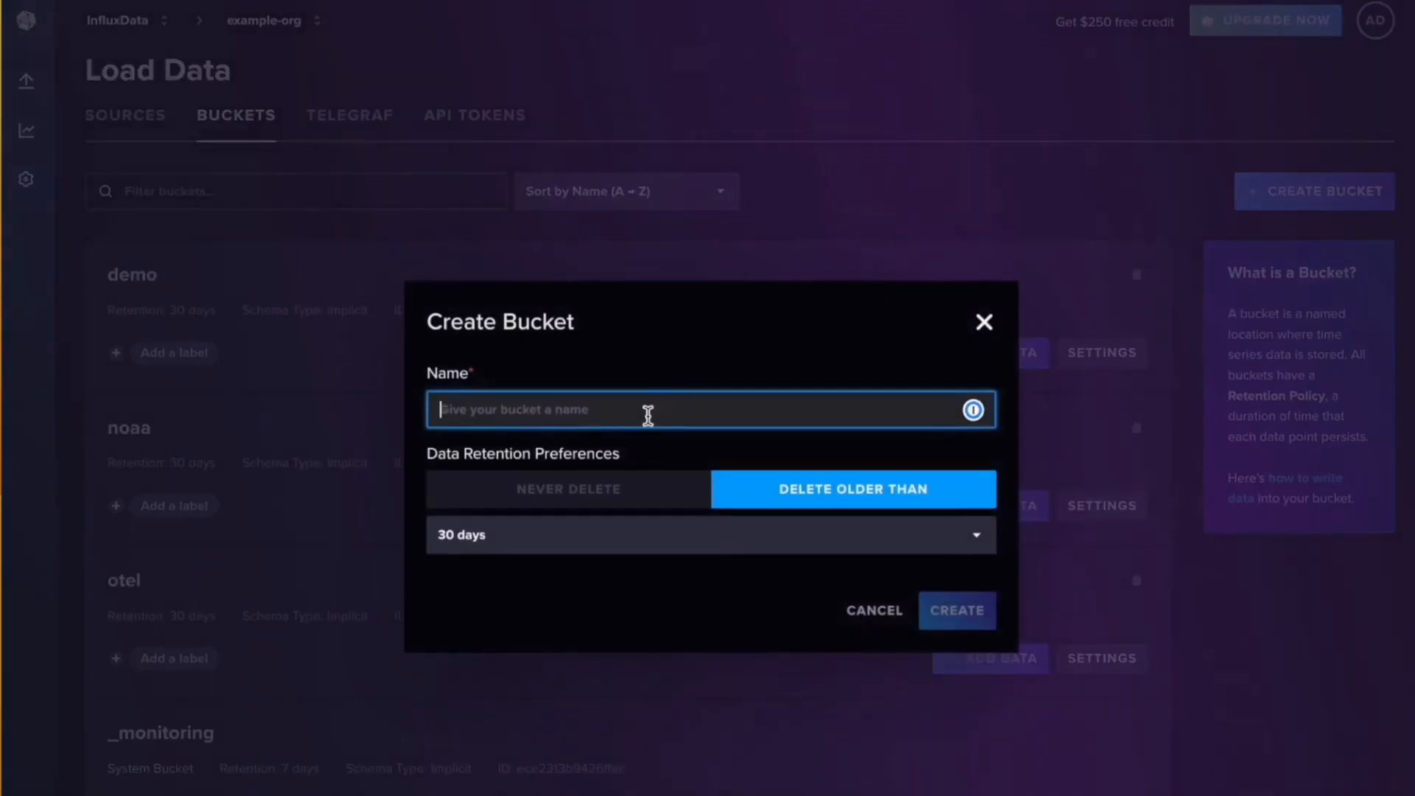
type("myb")
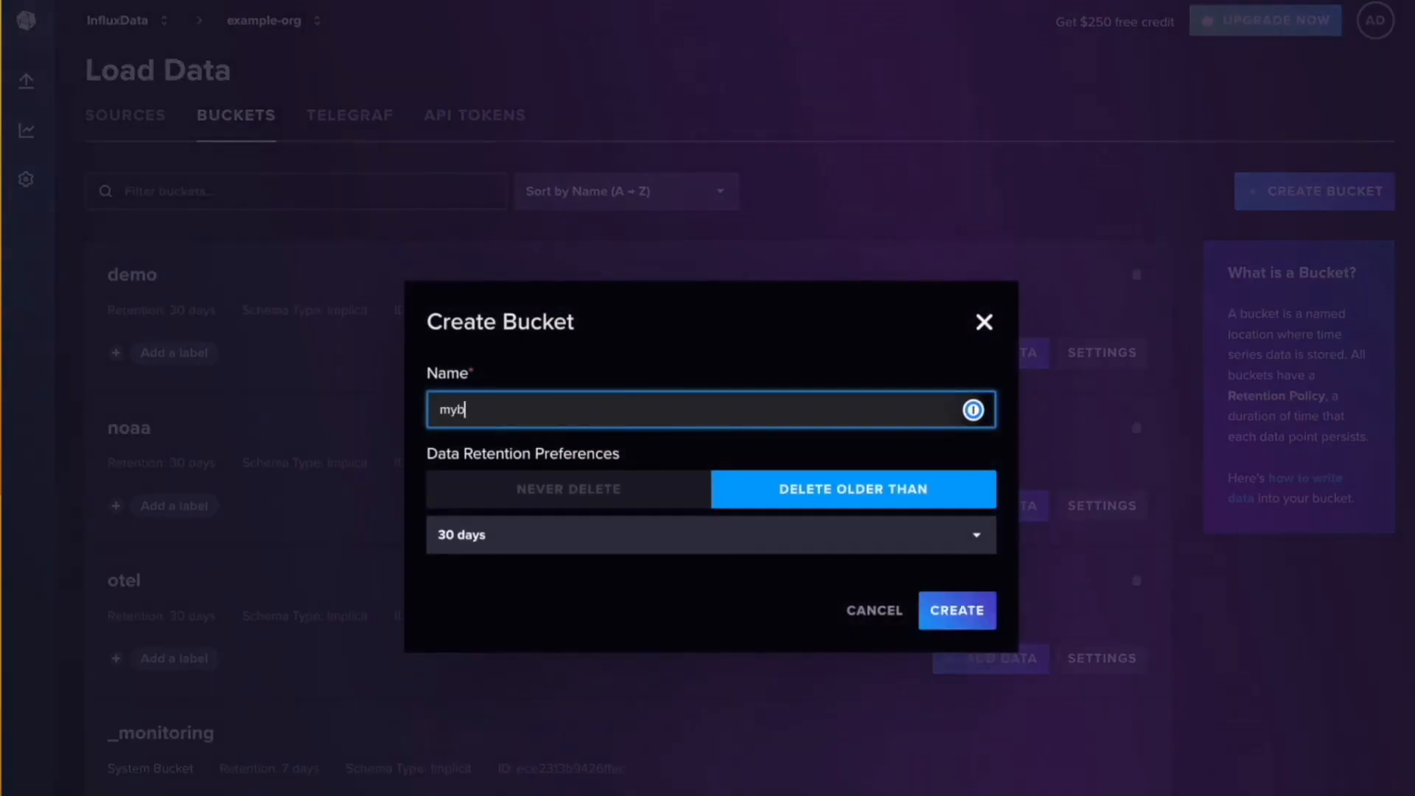
type("ucket")
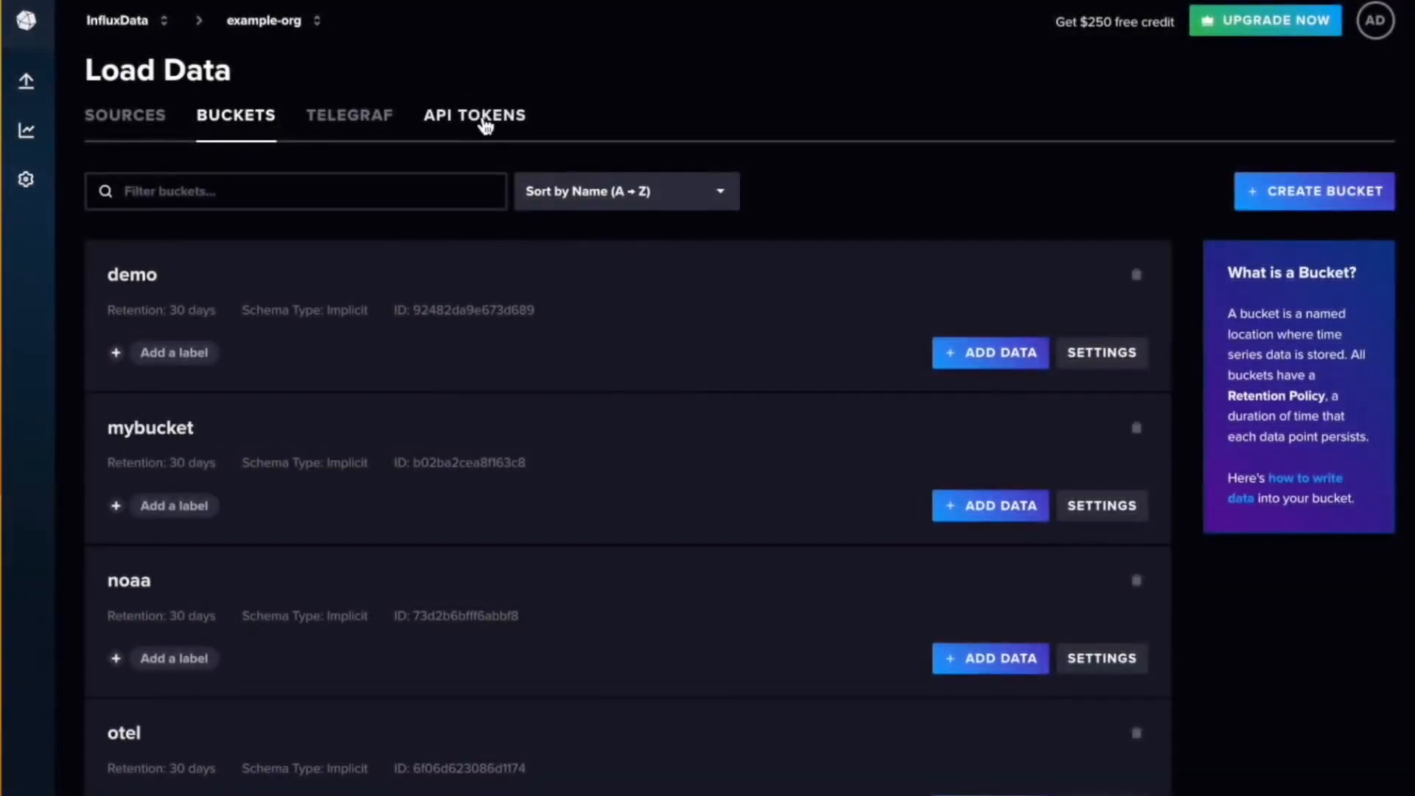
- Generate an All Access API token described as 'All', save it and copy its value to the clipboard
left_click(474, 115)
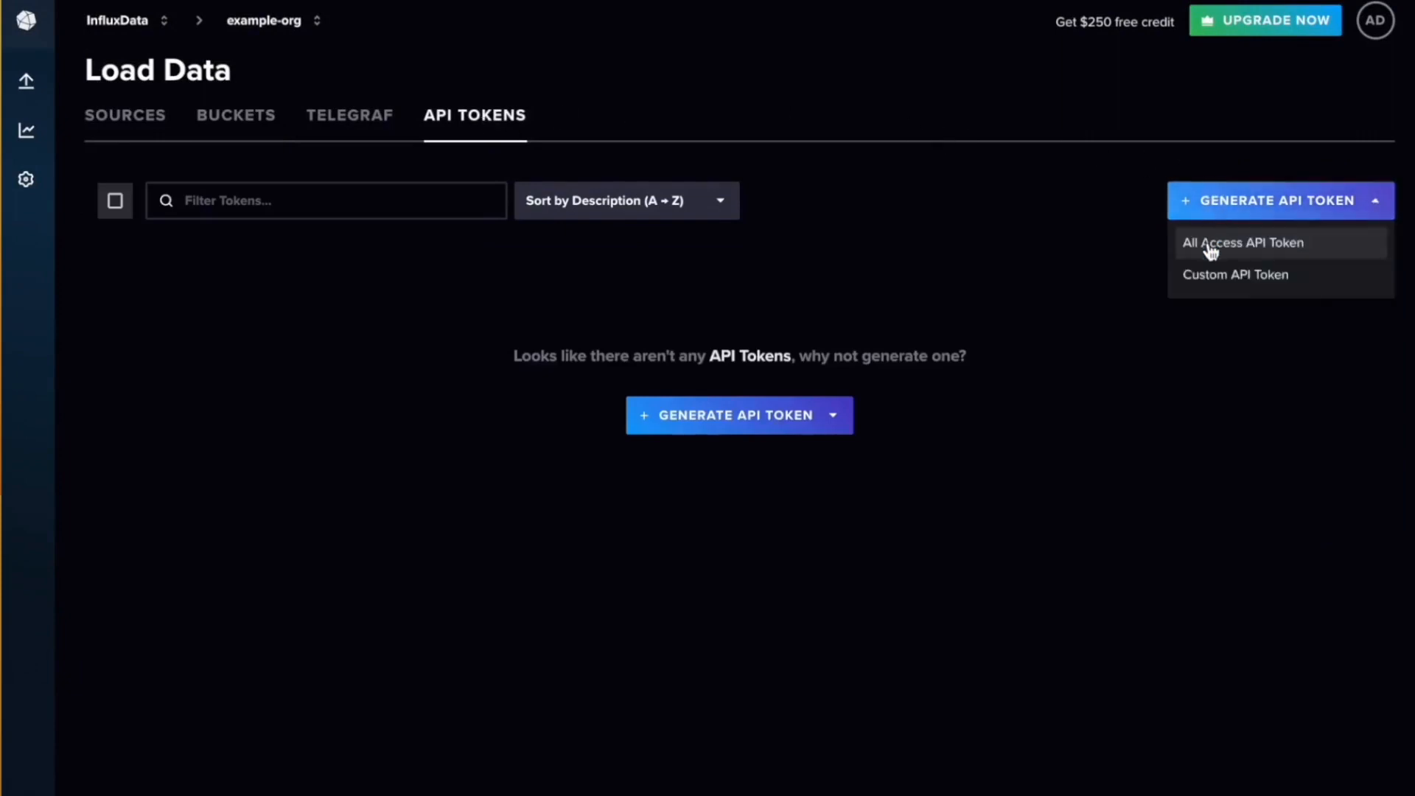
left_click(1243, 241)
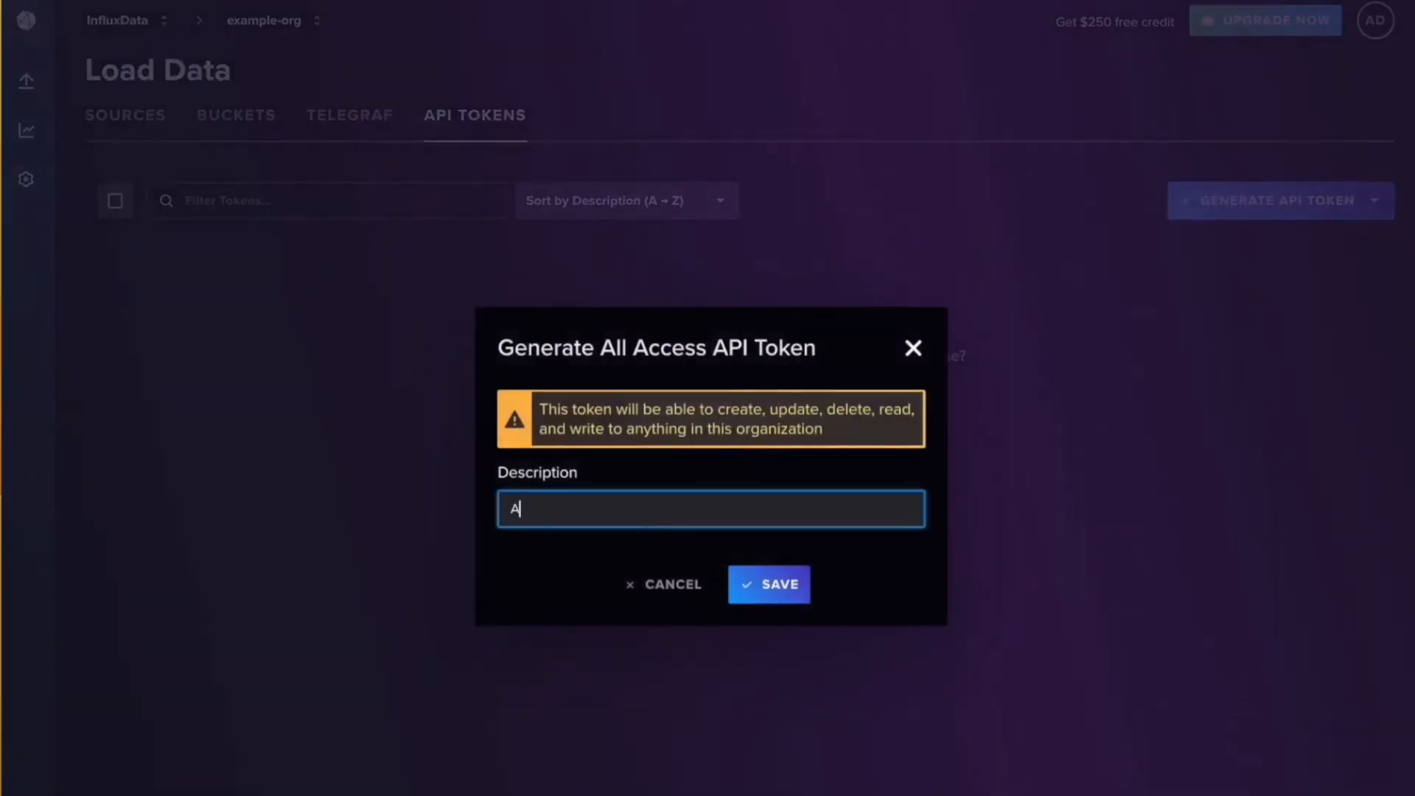
type("ll")
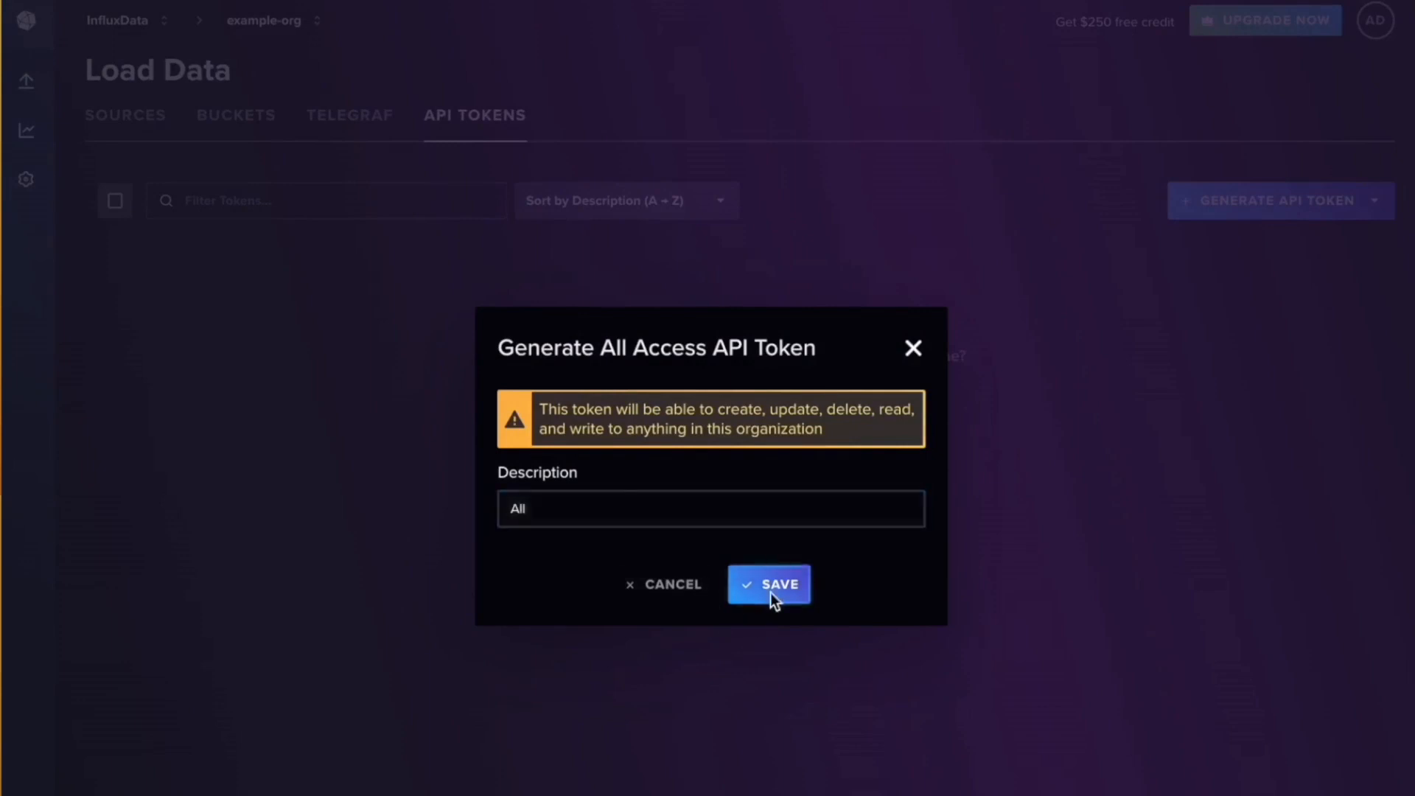
left_click(769, 583)
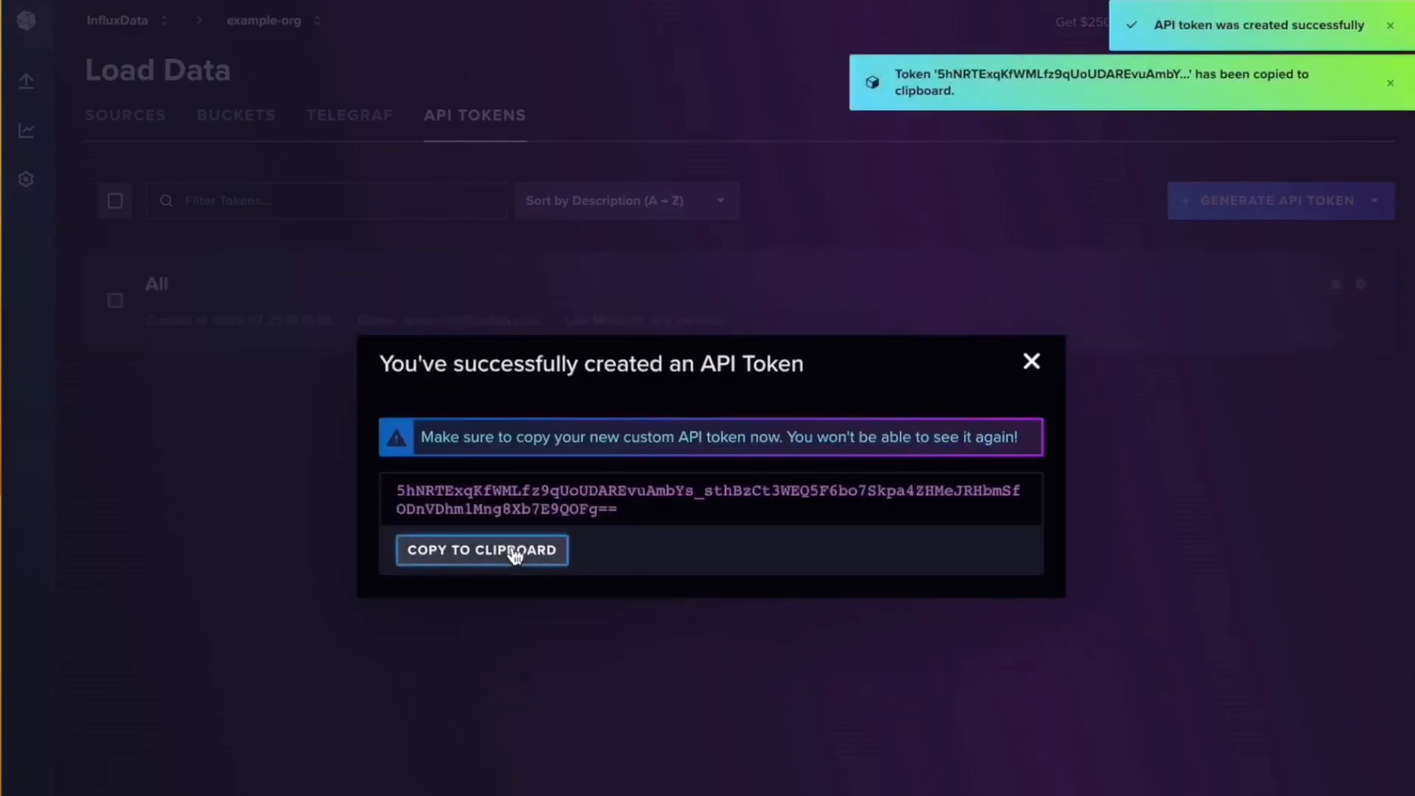
left_click(1031, 362)
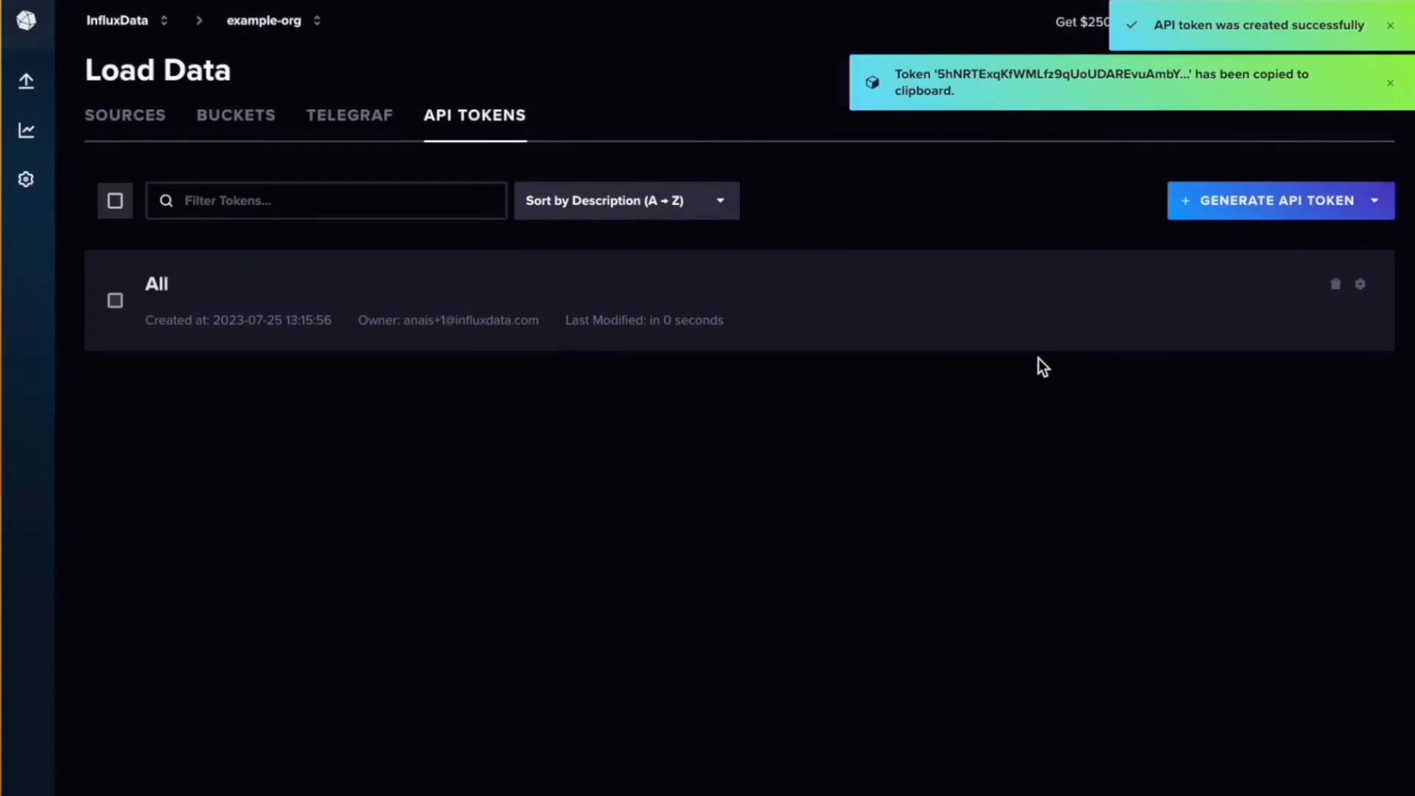